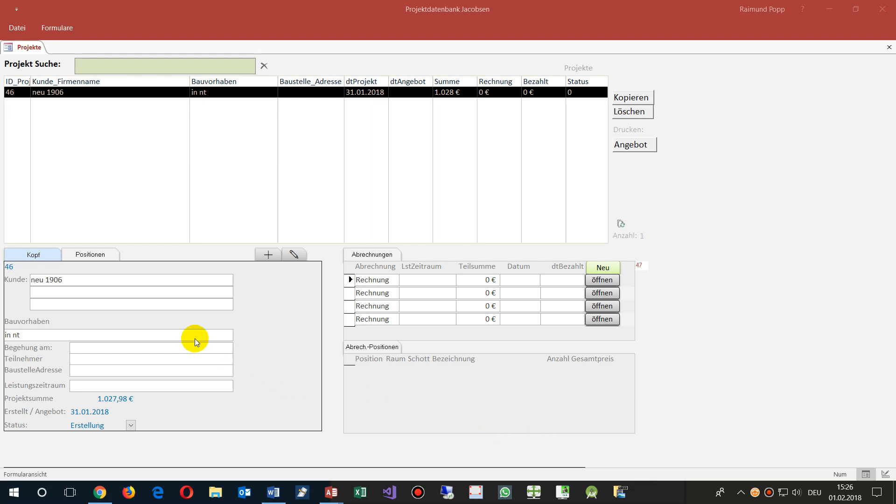
pyautogui.moveTo(178, 261)
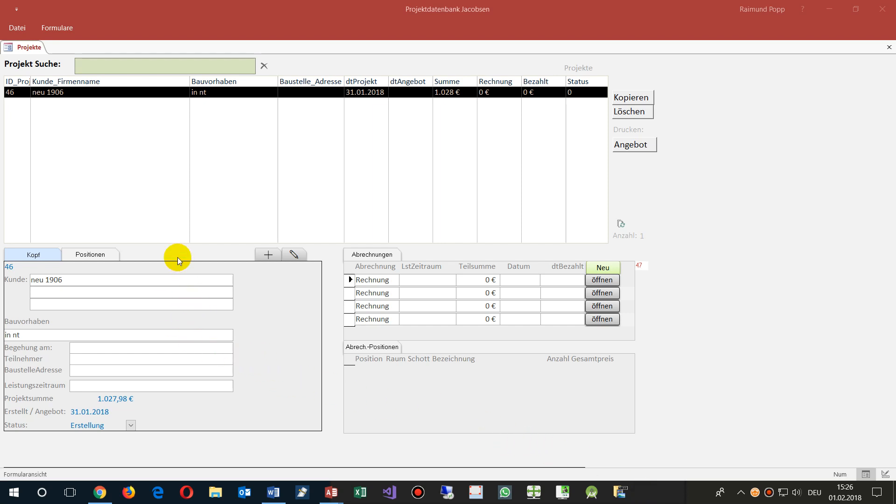
pyautogui.moveTo(10, 95)
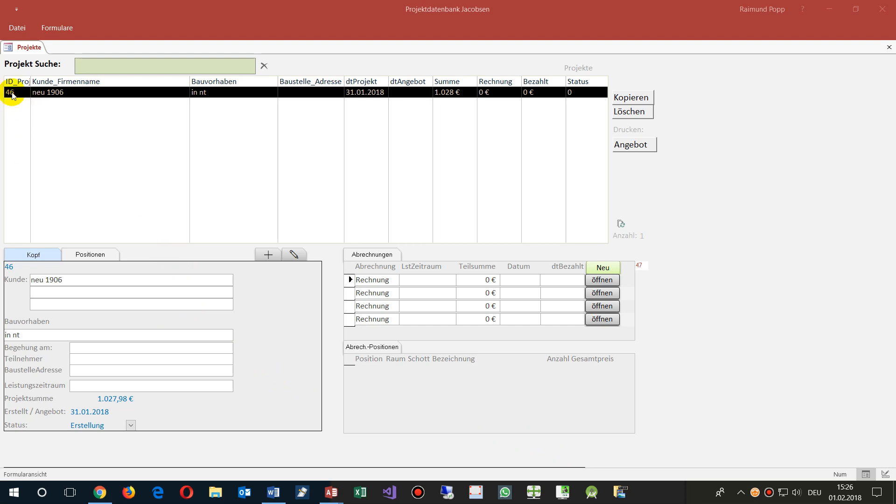
pyautogui.moveTo(80, 57)
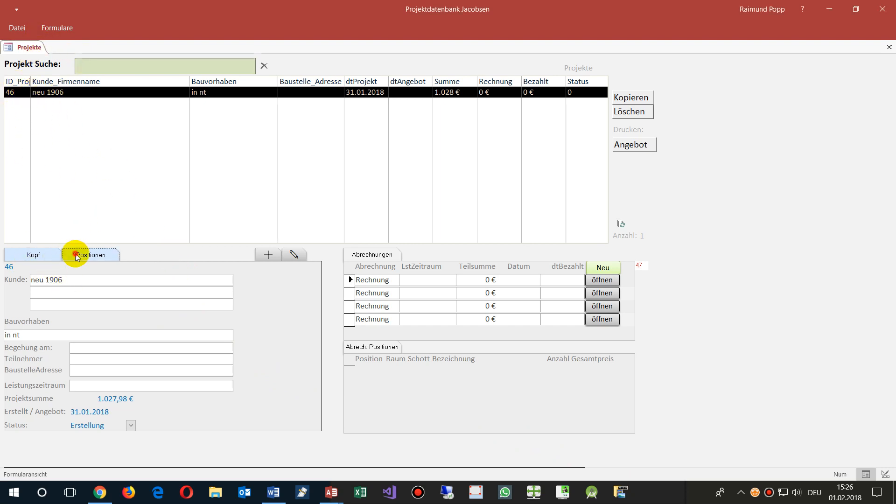
# - Review the project's positions list and head details, then close both editing forms
pyautogui.click(90, 254)
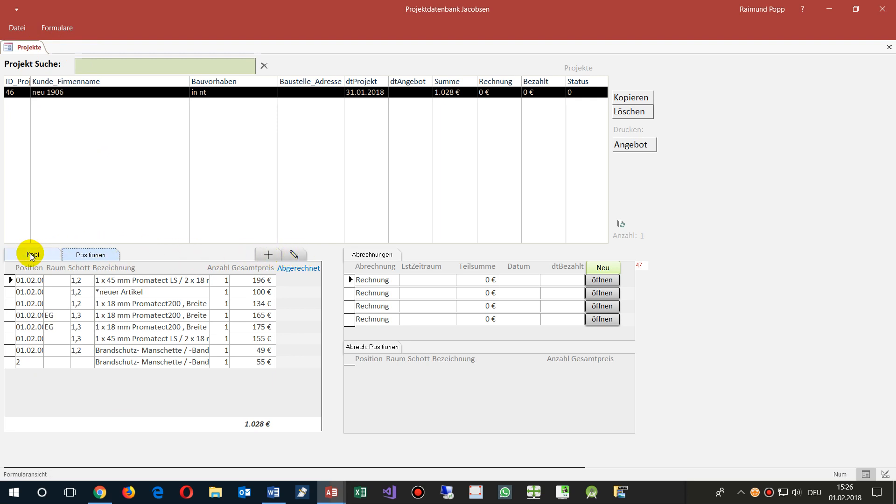
pyautogui.click(32, 254)
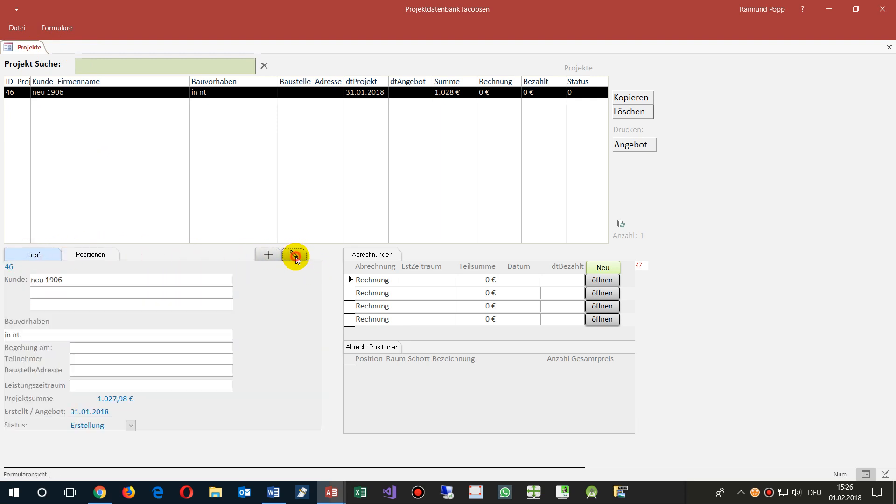
pyautogui.click(294, 256)
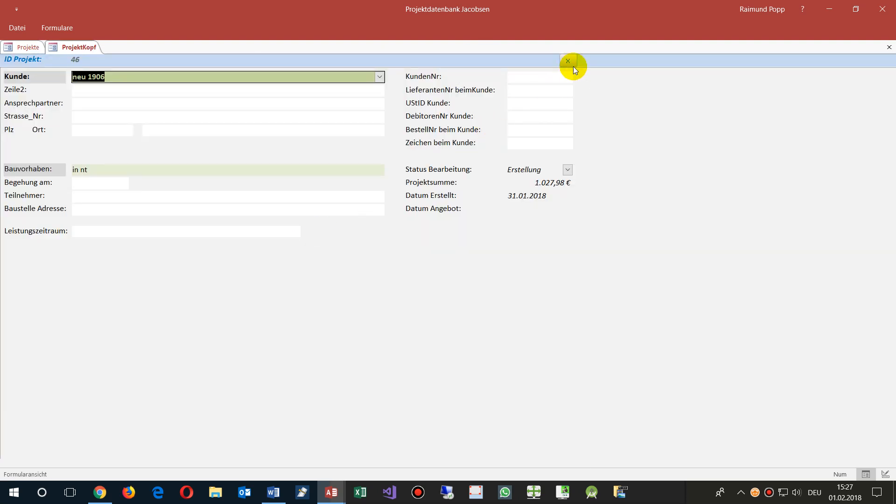
pyautogui.click(567, 62)
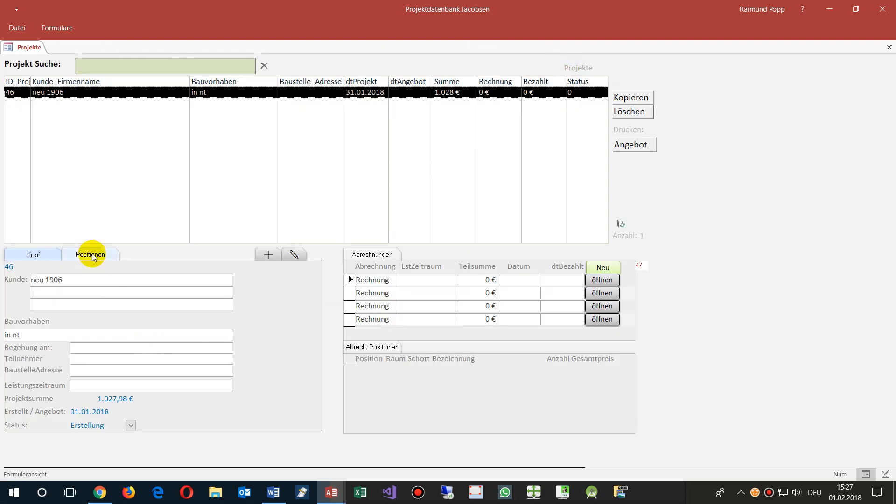
pyautogui.moveTo(284, 257)
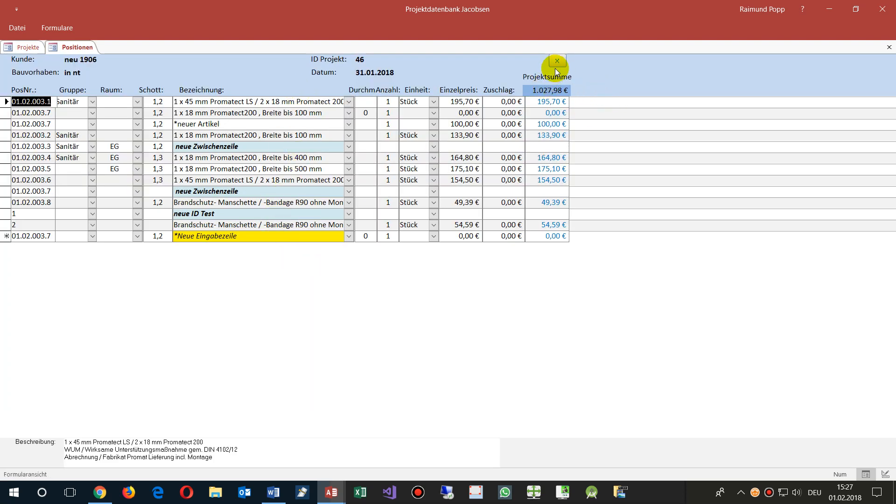
pyautogui.click(556, 60)
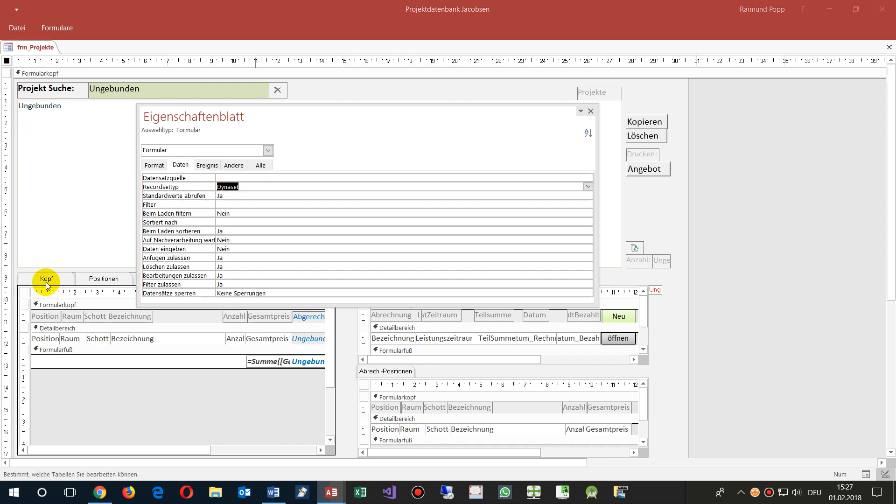
pyautogui.moveTo(27, 422)
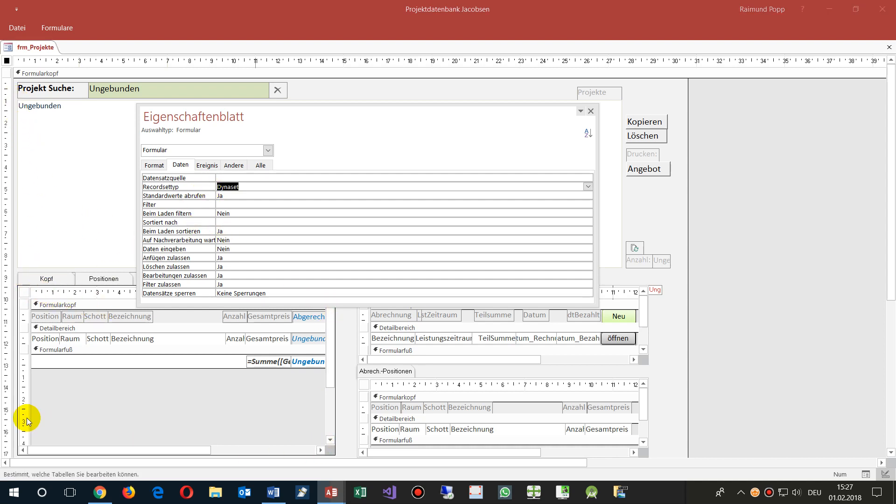
# - Change the Positionen subform's Recordsettyp from Snapshot to Dynaset in the property sheet
pyautogui.click(26, 294)
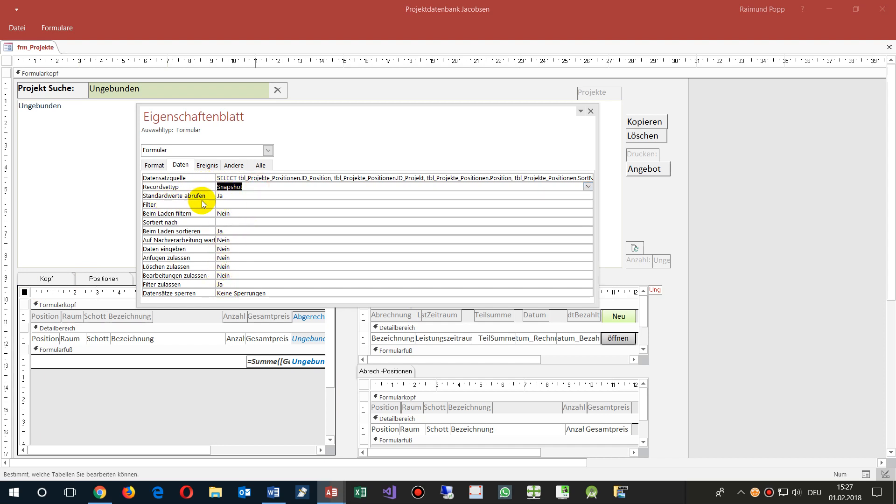
pyautogui.click(587, 186)
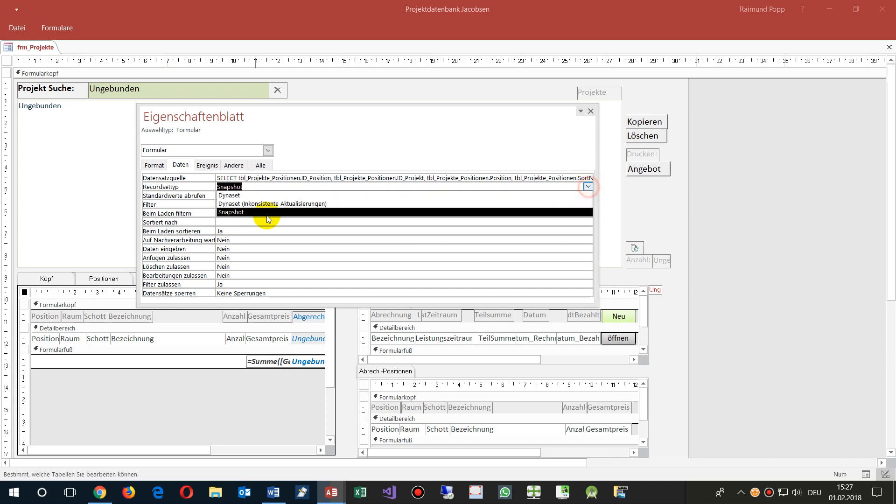
pyautogui.click(228, 195)
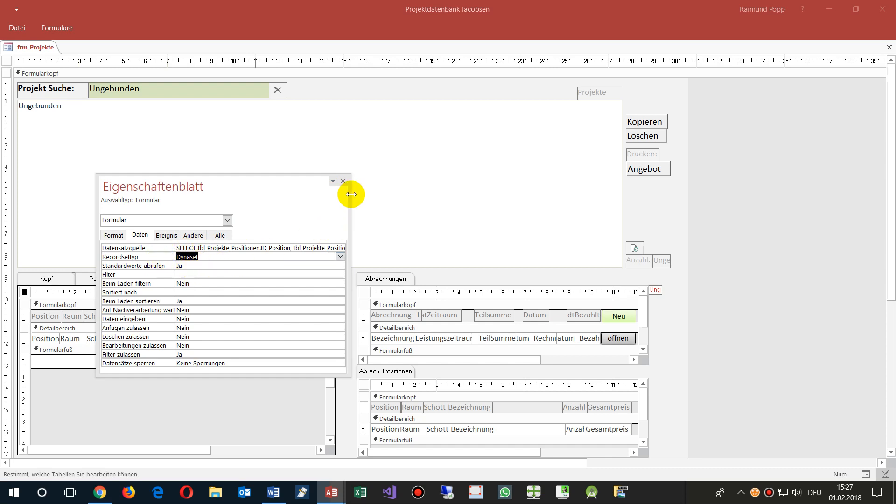
pyautogui.moveTo(14, 43)
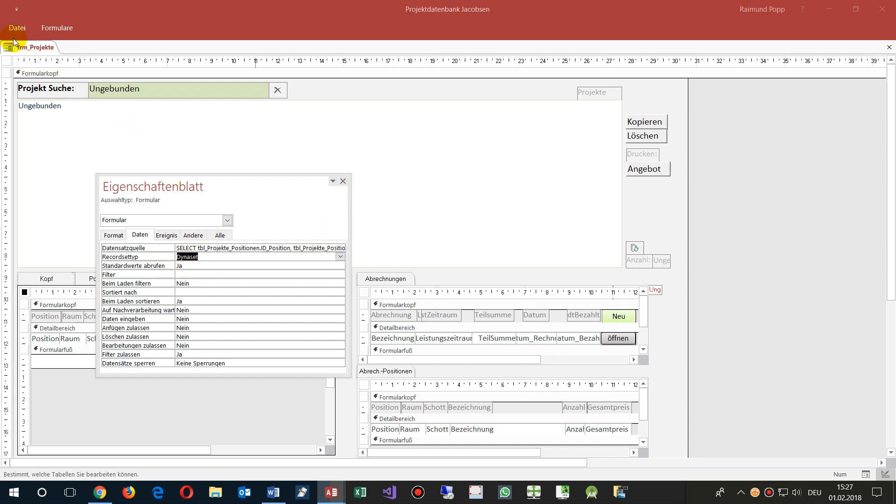
# - Return the Projekte form to normal form view and show its positions list
pyautogui.click(56, 269)
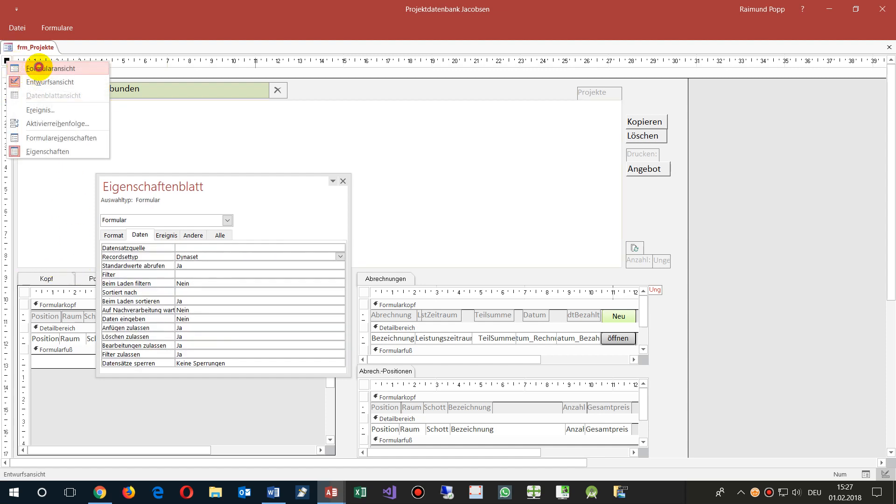
pyautogui.click(47, 68)
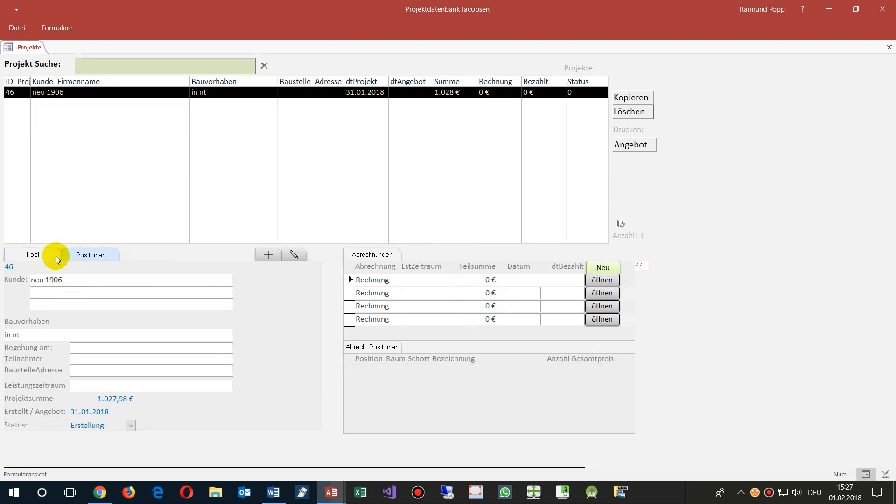
pyautogui.click(90, 255)
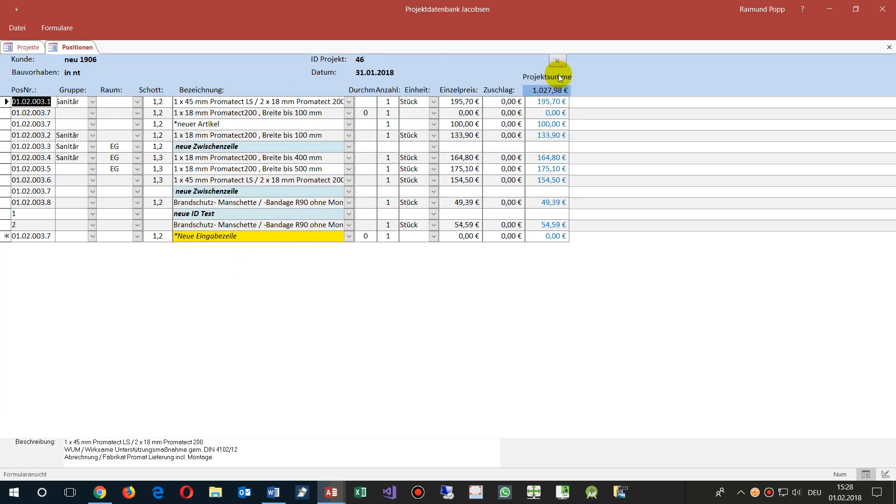
# - Check the quantity of the 'neuer Artikel' row and close the Positionen form
pyautogui.click(388, 124)
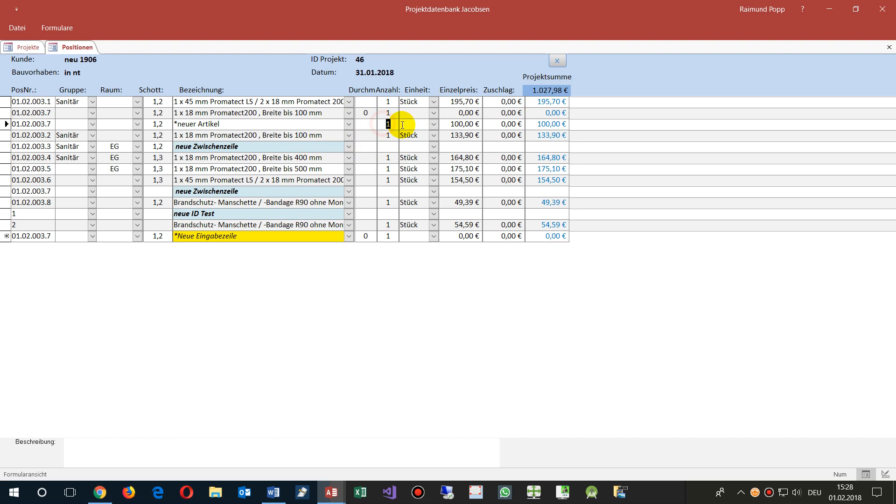
pyautogui.click(257, 134)
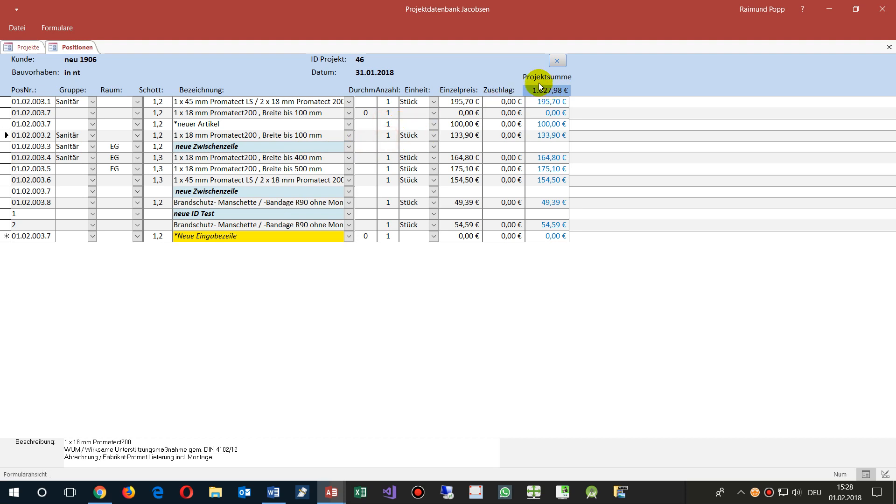
pyautogui.click(388, 134)
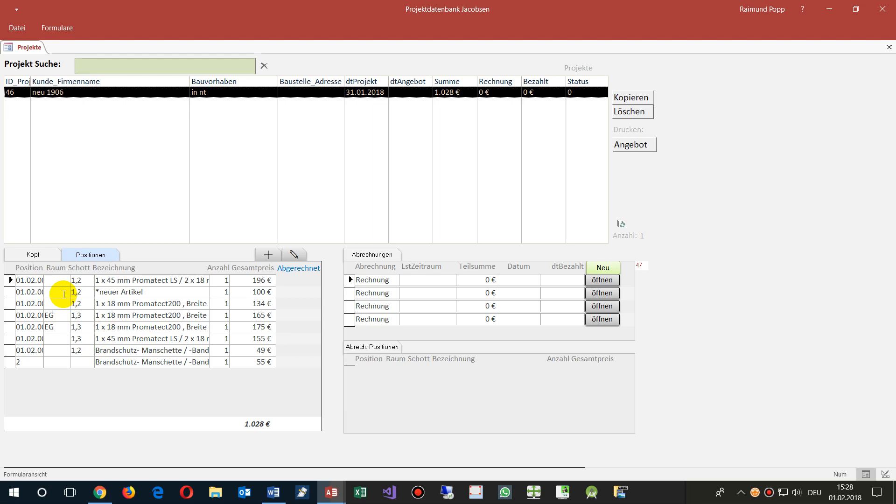
pyautogui.moveTo(299, 106)
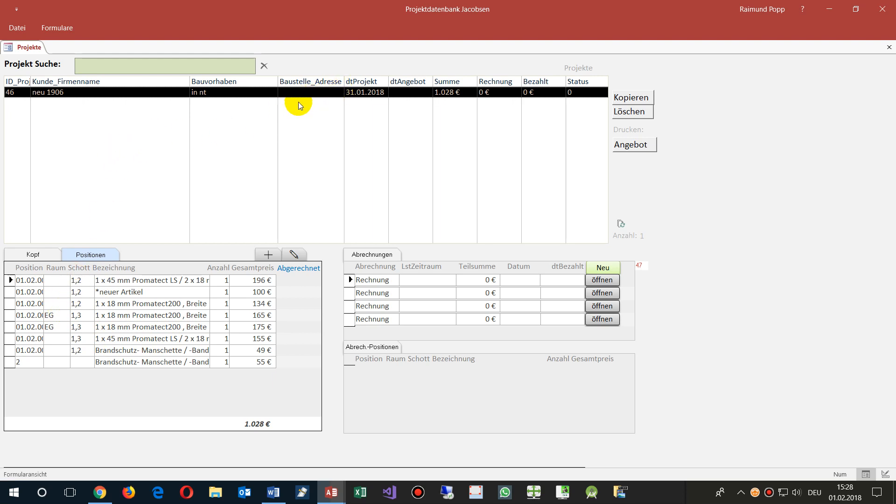
pyautogui.moveTo(210, 61)
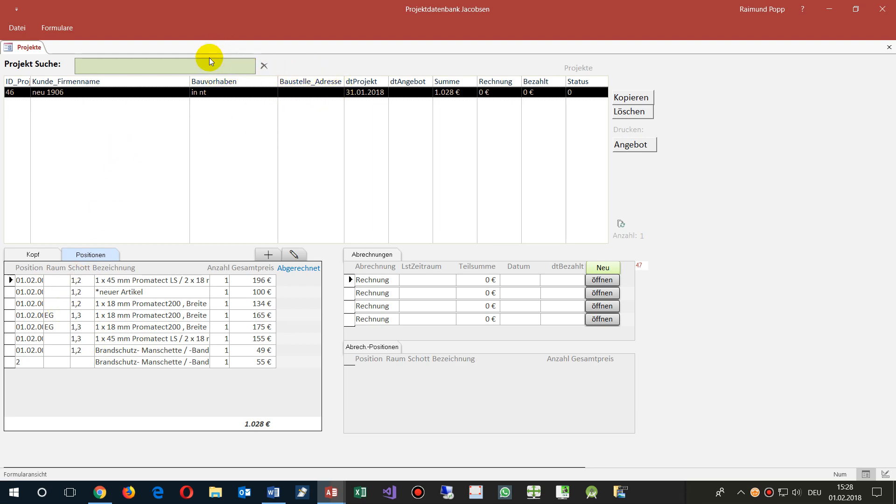
pyautogui.moveTo(341, 299)
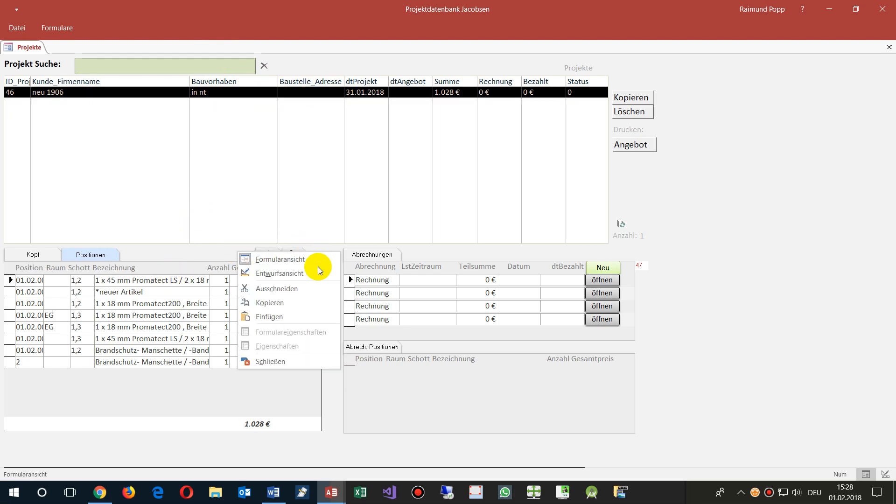
# - Filter the navigation pane with 'uf' and open frm_Projekte_UF_Kopf in design view
pyautogui.click(280, 258)
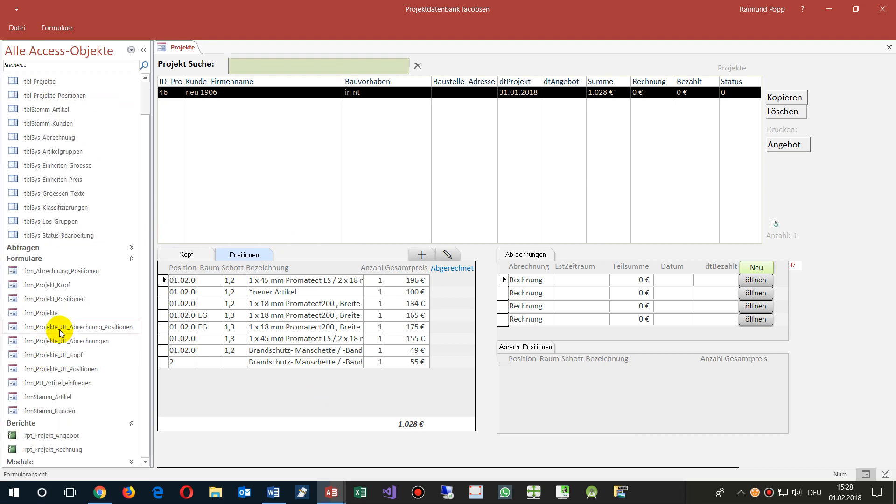
pyautogui.click(78, 327)
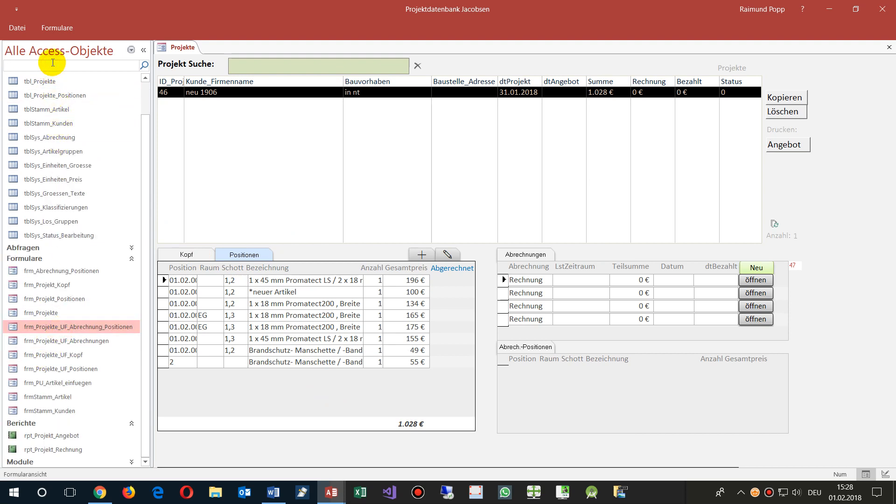
pyautogui.write('uf')
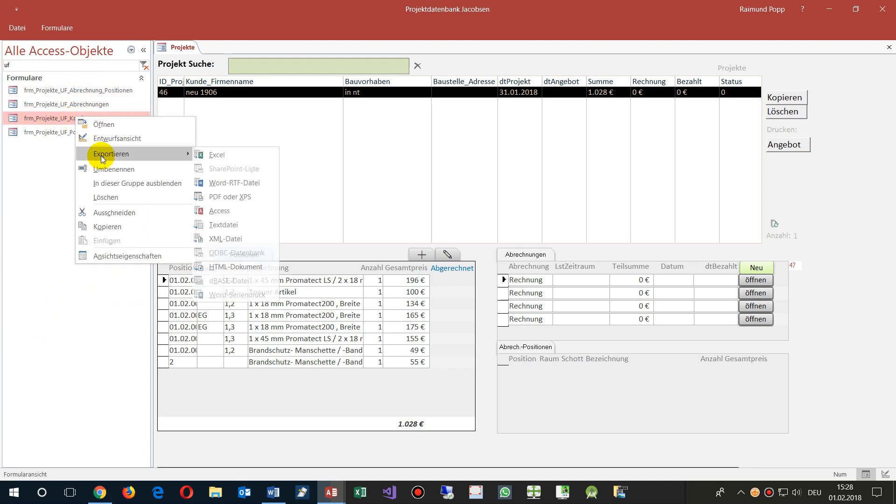
pyautogui.click(117, 139)
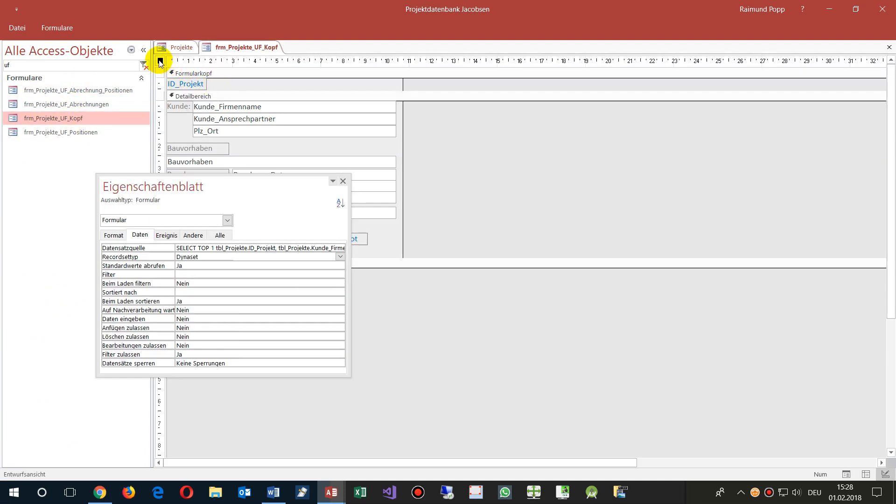
# - Select the whole header subform and edit its Recordsettyp property
pyautogui.click(200, 257)
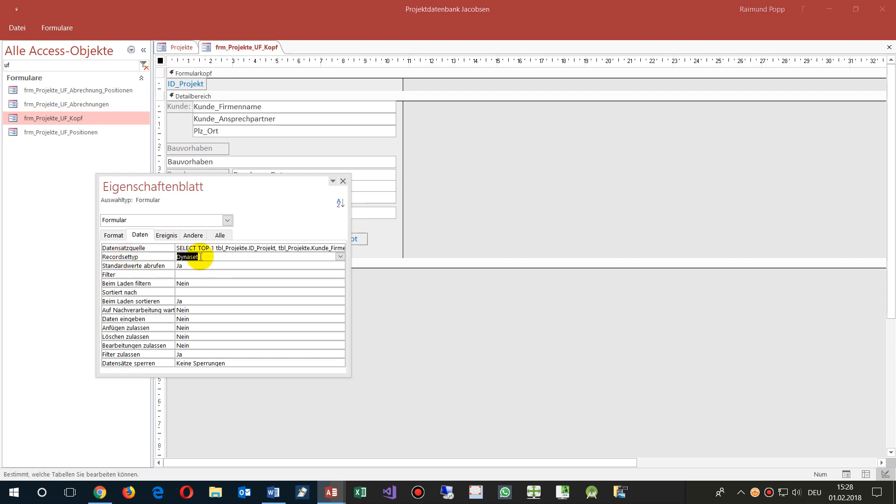
pyautogui.click(340, 257)
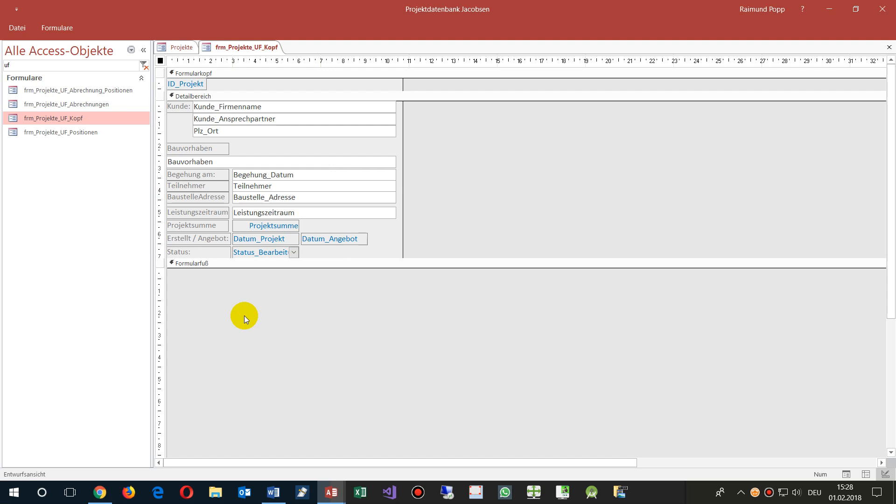
pyautogui.moveTo(208, 309)
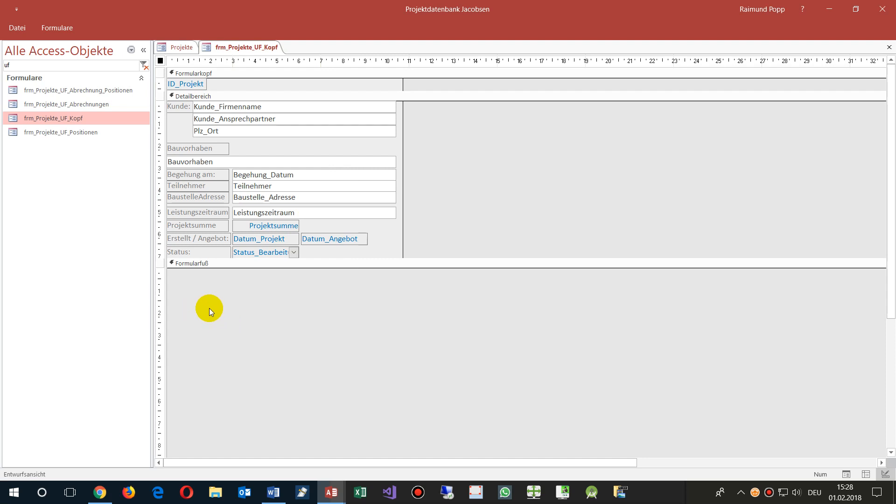
pyautogui.moveTo(229, 289)
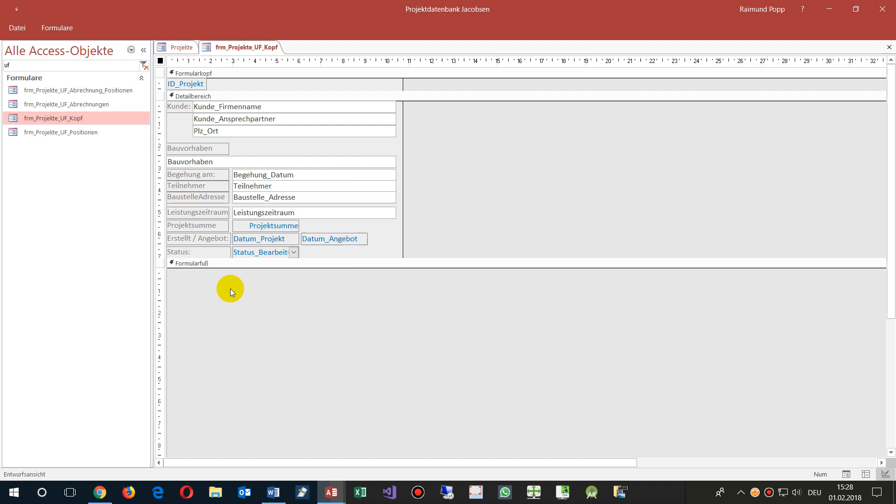
pyautogui.moveTo(222, 284)
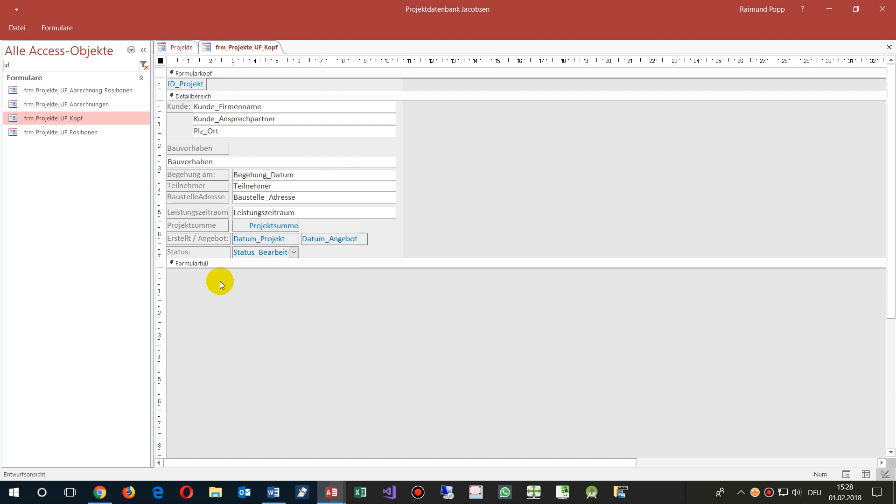
pyautogui.moveTo(213, 286)
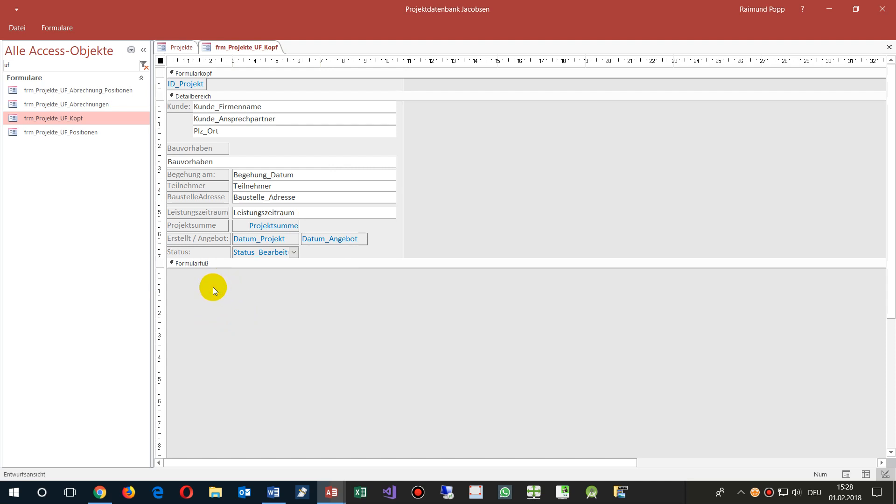